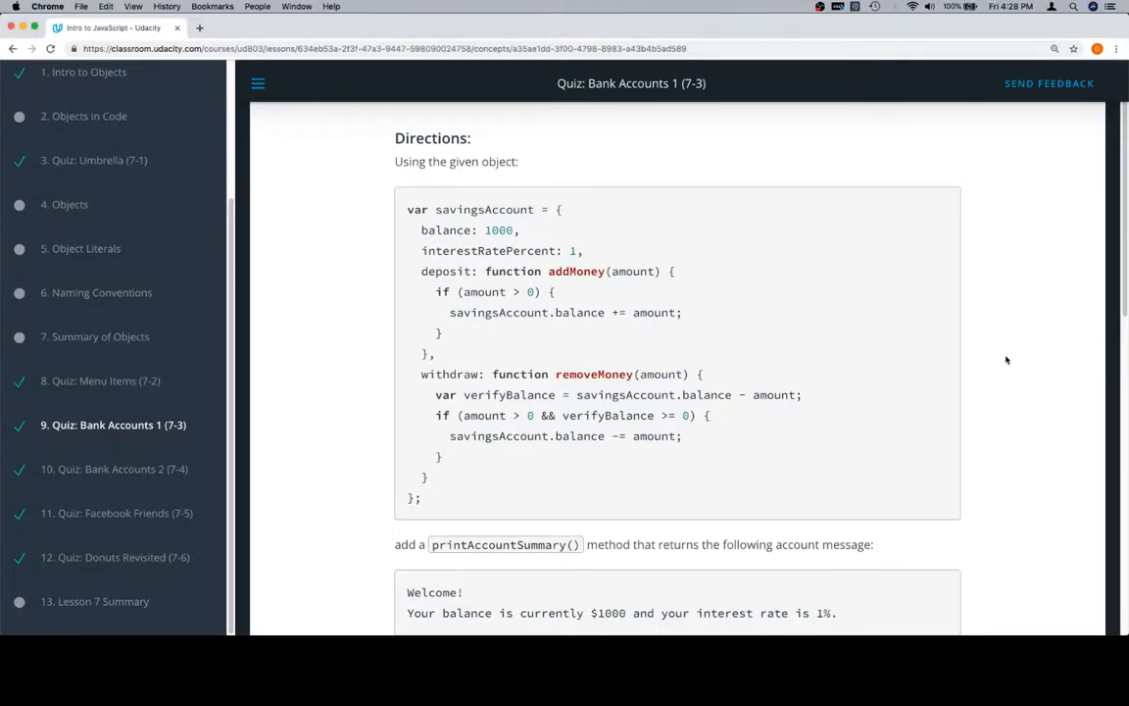
mouse_move(478, 177)
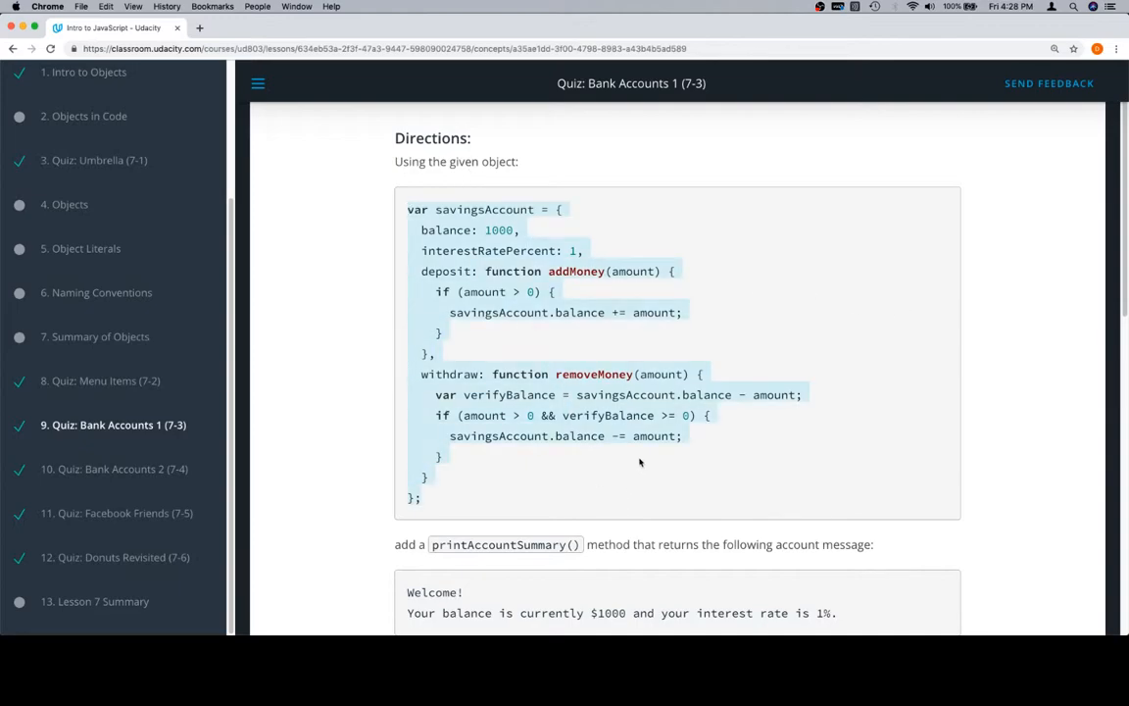
- Scroll through the quiz directions and expected message down to the Your Code editor
scroll("down", 3)
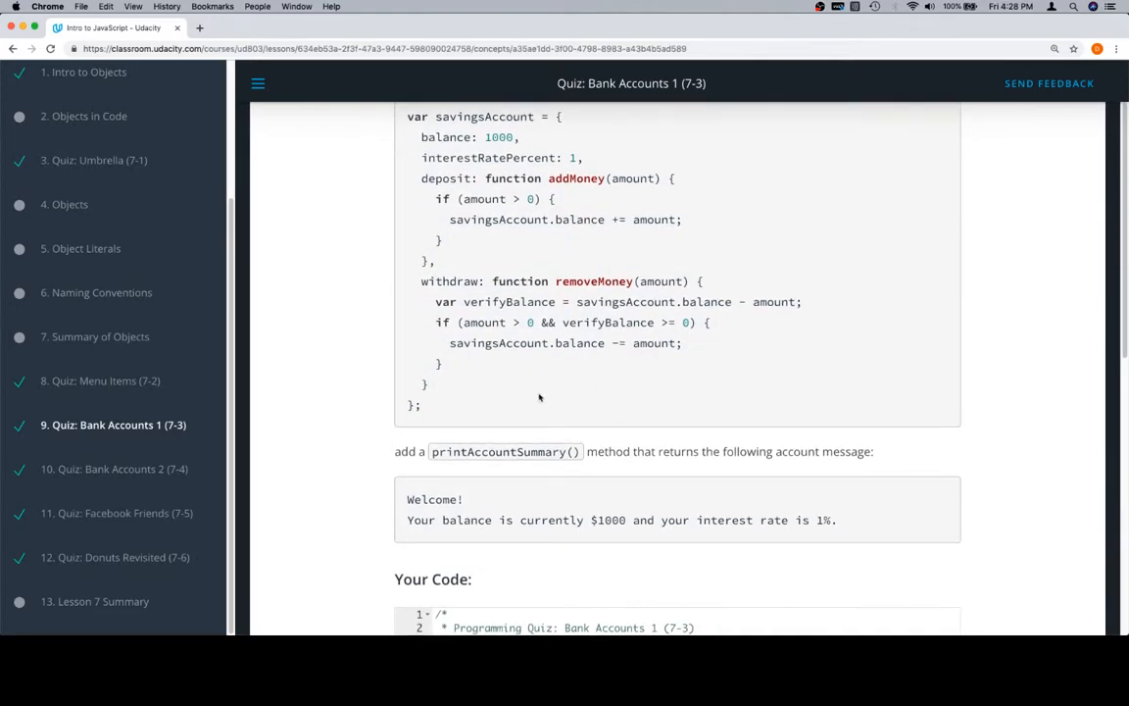
mouse_move(739, 435)
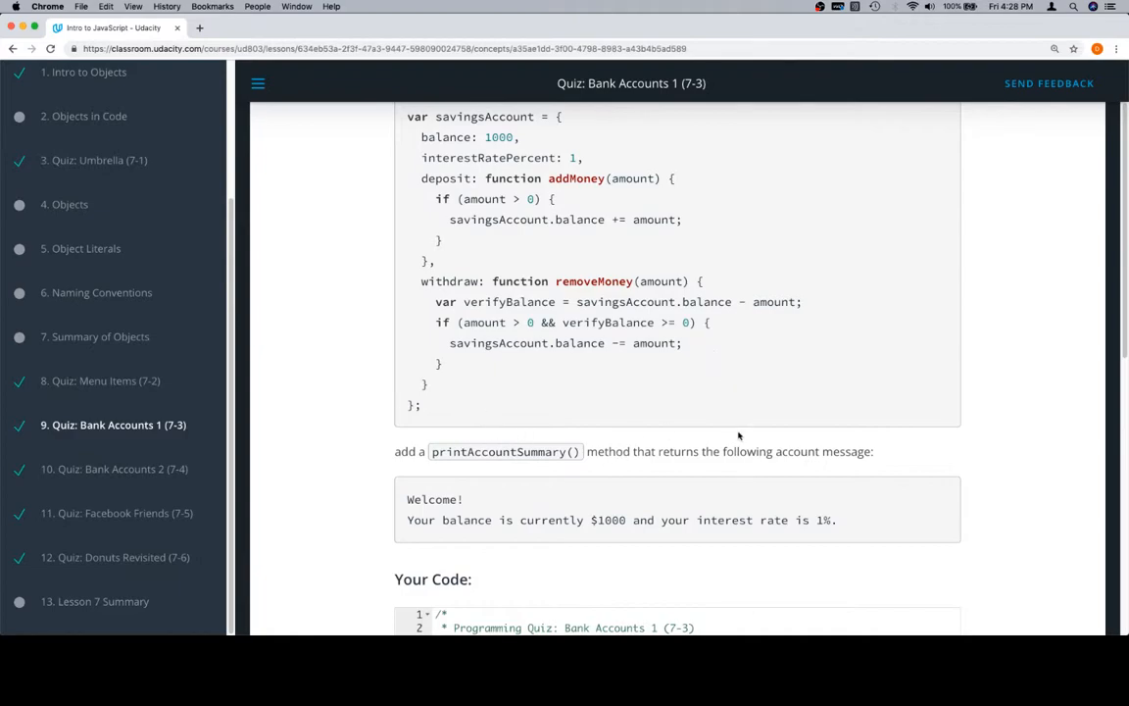
mouse_move(466, 504)
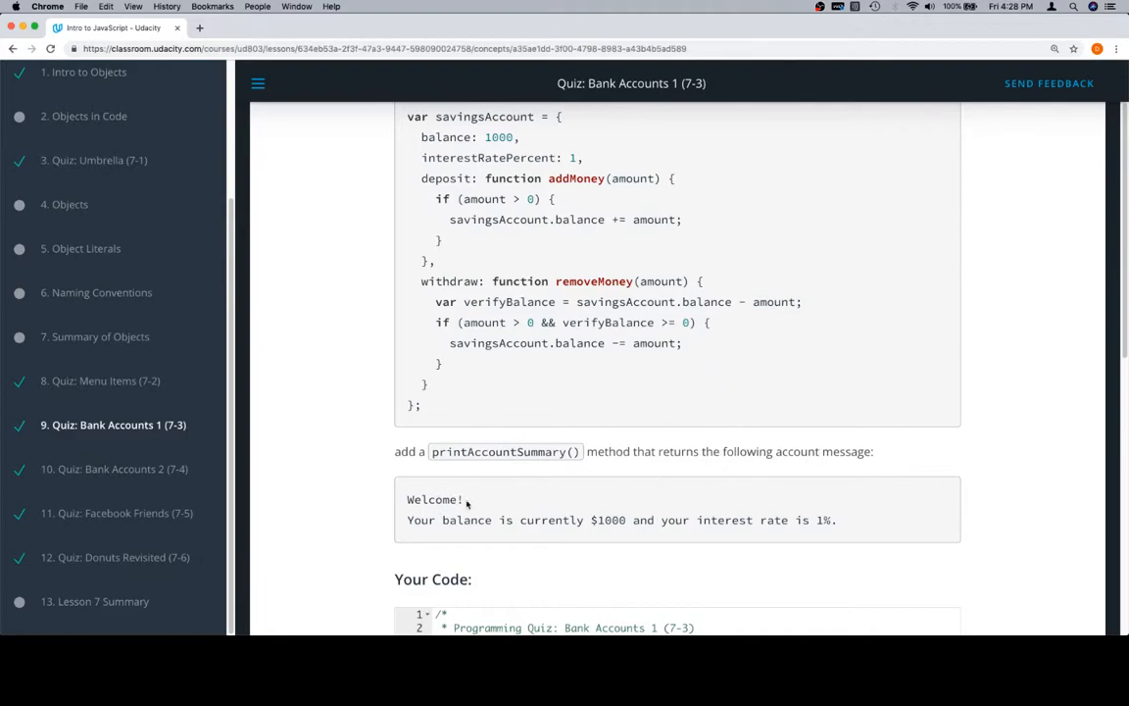
scroll("down", 3)
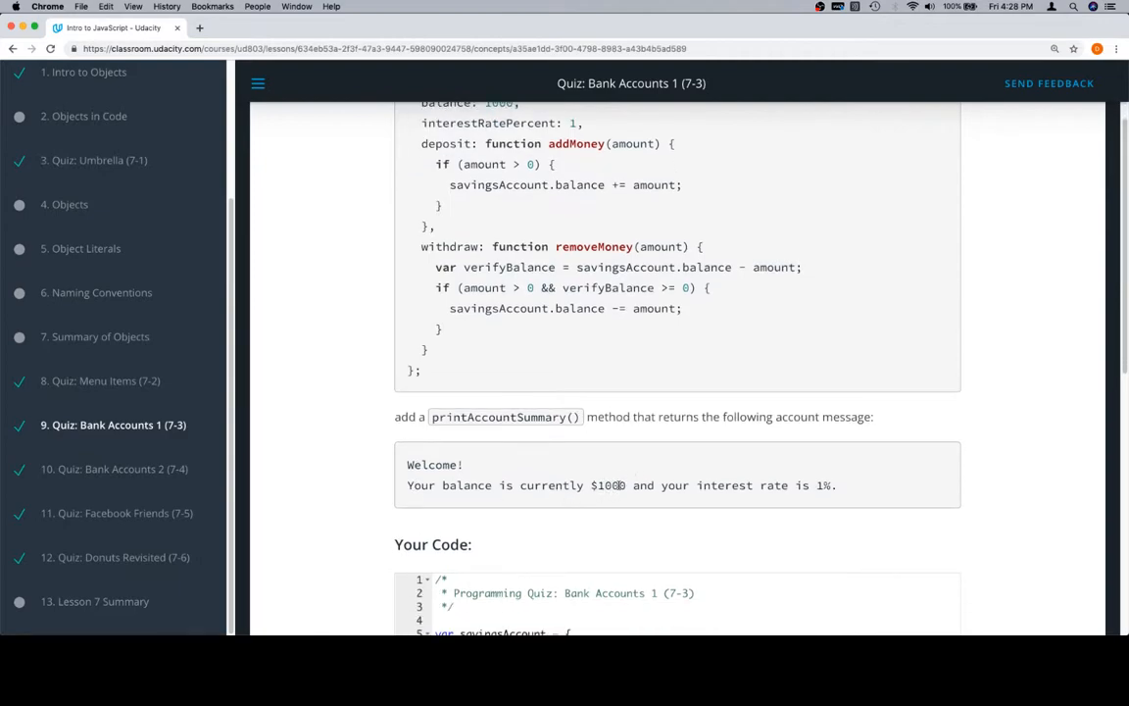
scroll("down", 3)
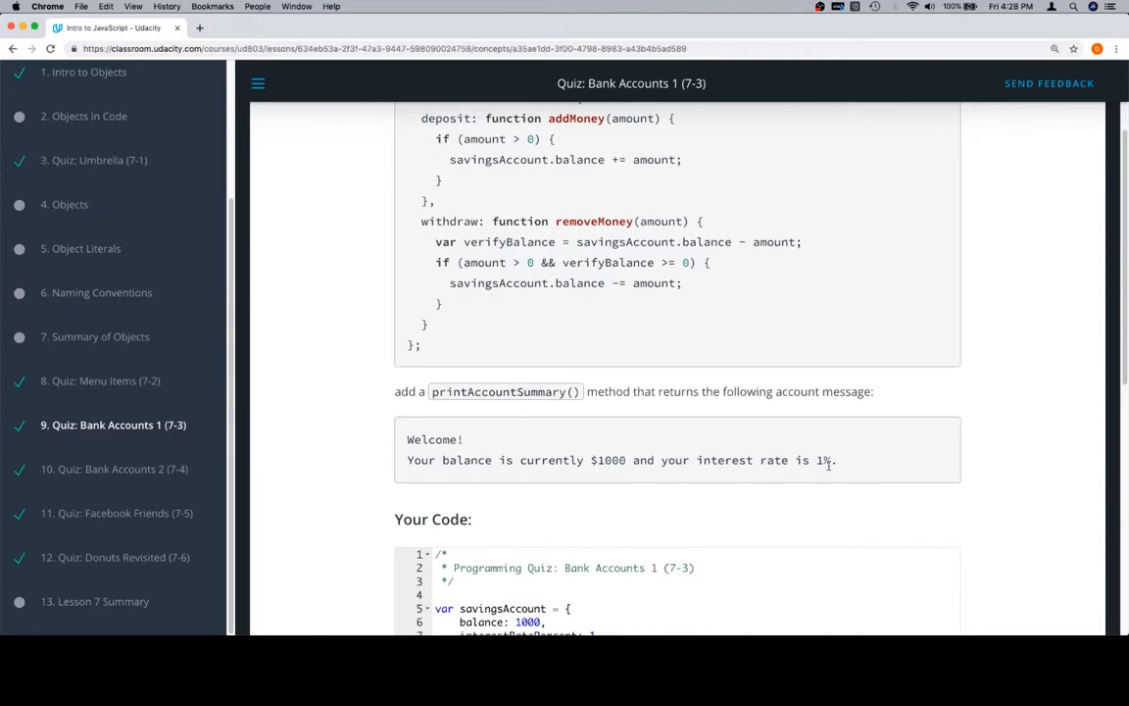
scroll("down", 3)
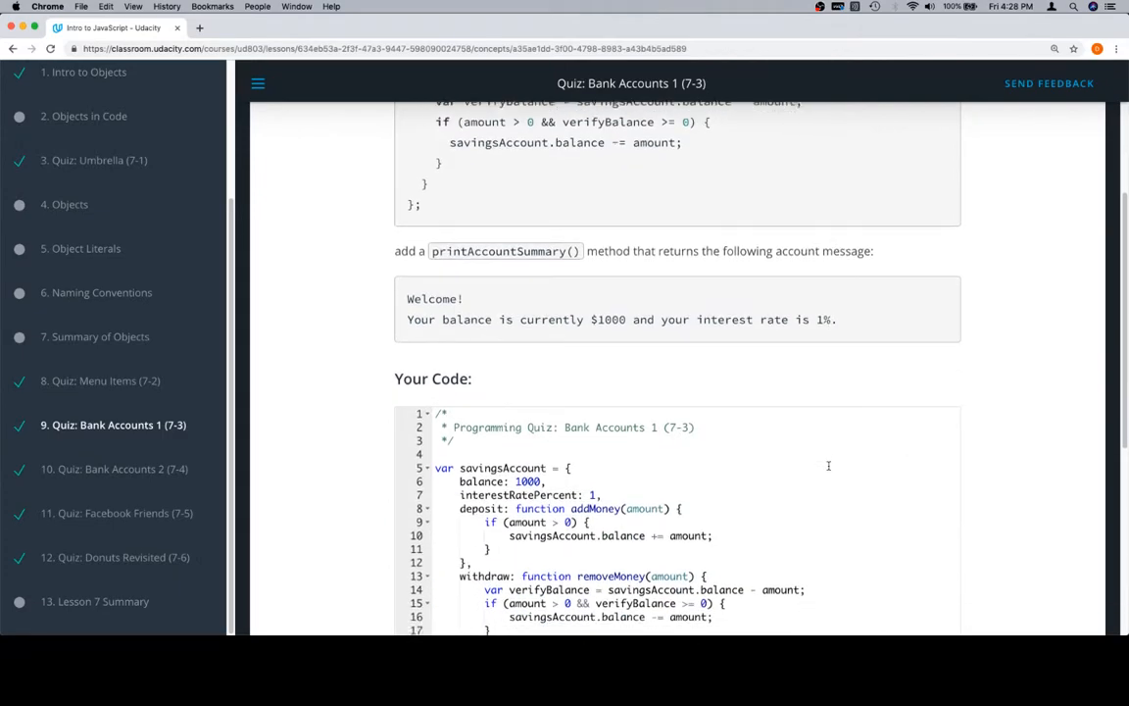
scroll("down", 3)
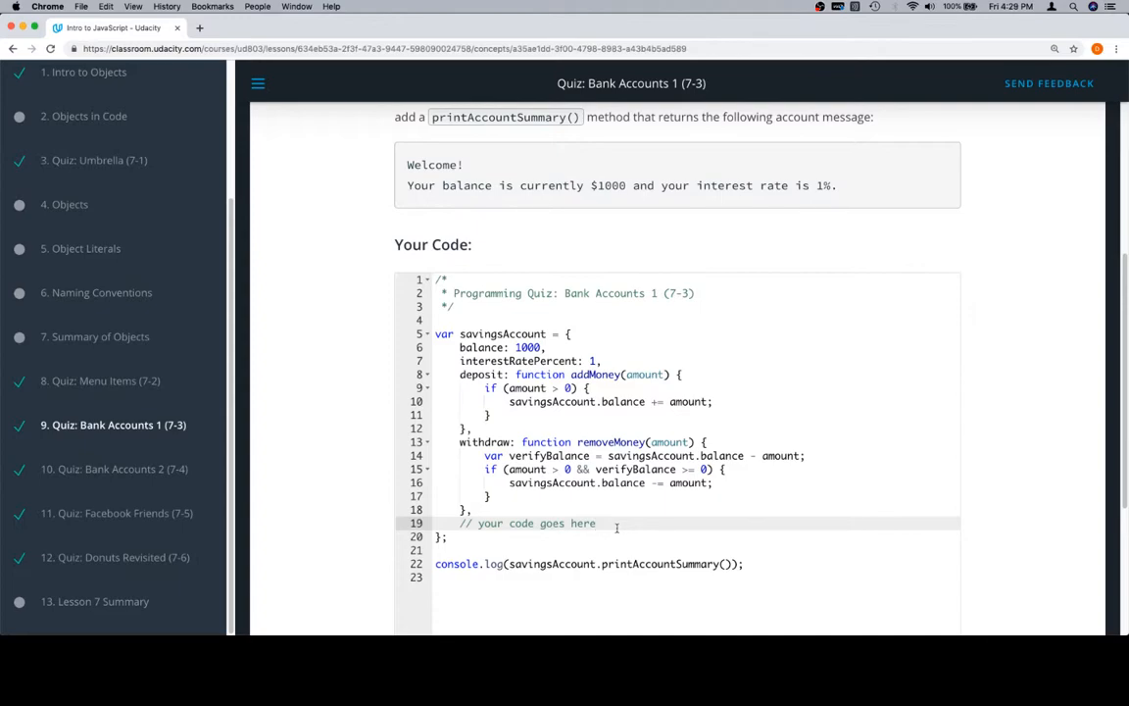
- Add an empty printAccountSummary function below the placeholder comment
key("Return")
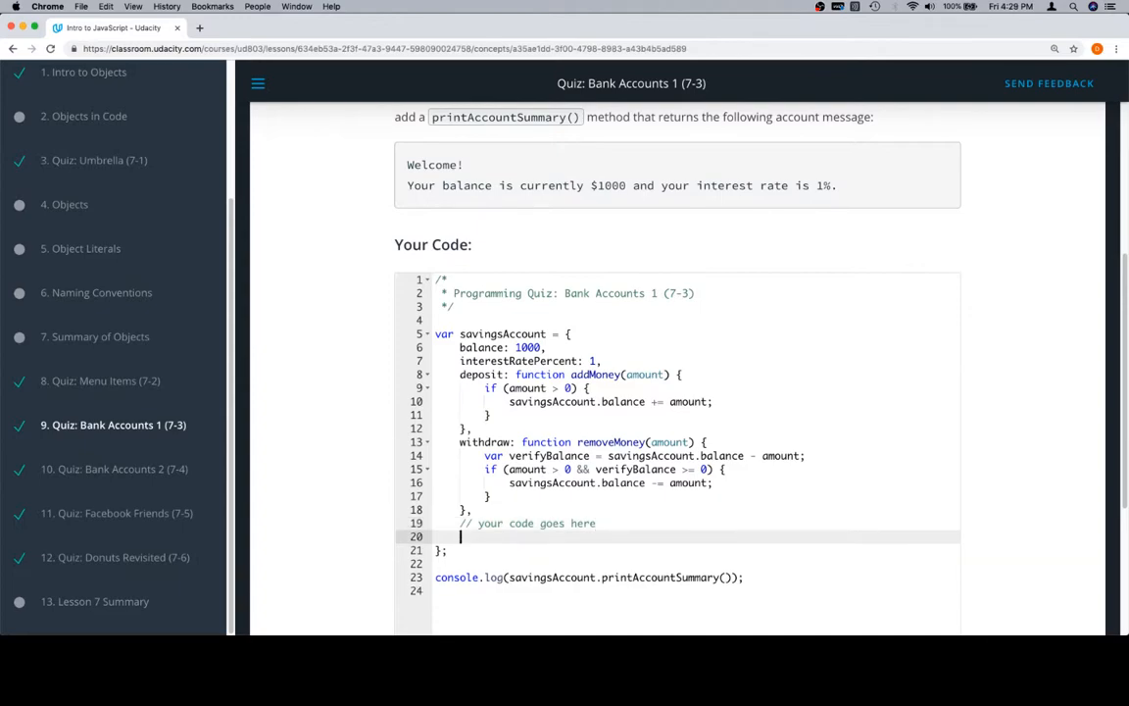
type("printAccountSummary = fu")
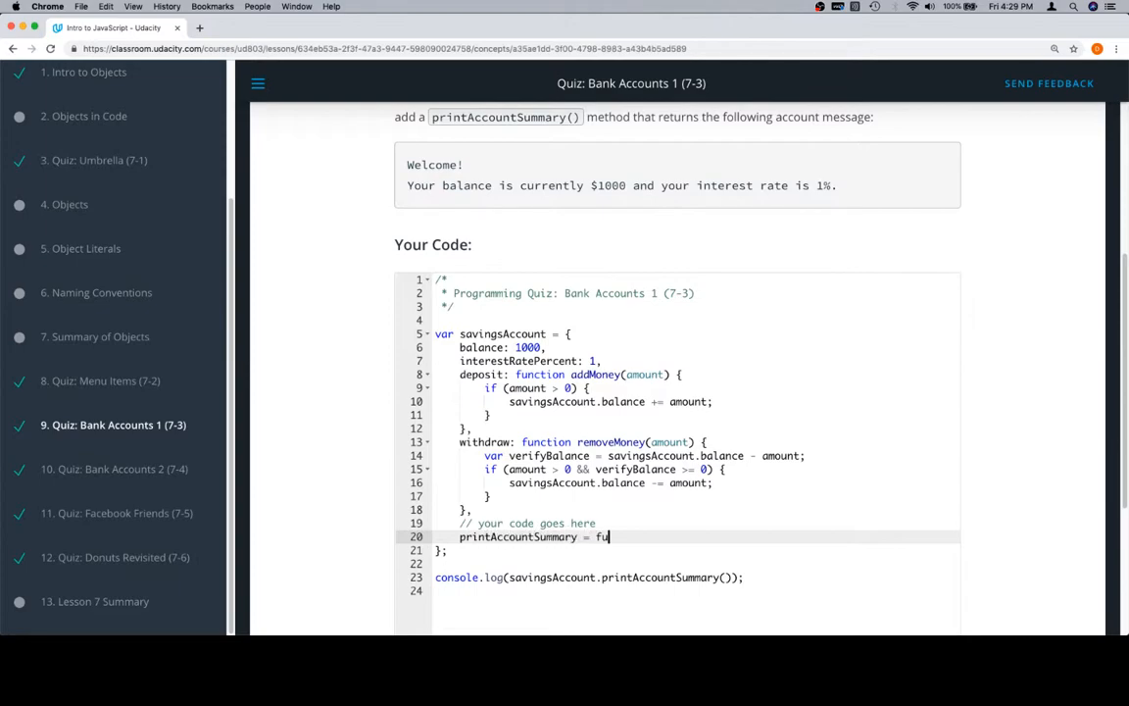
type("nction")
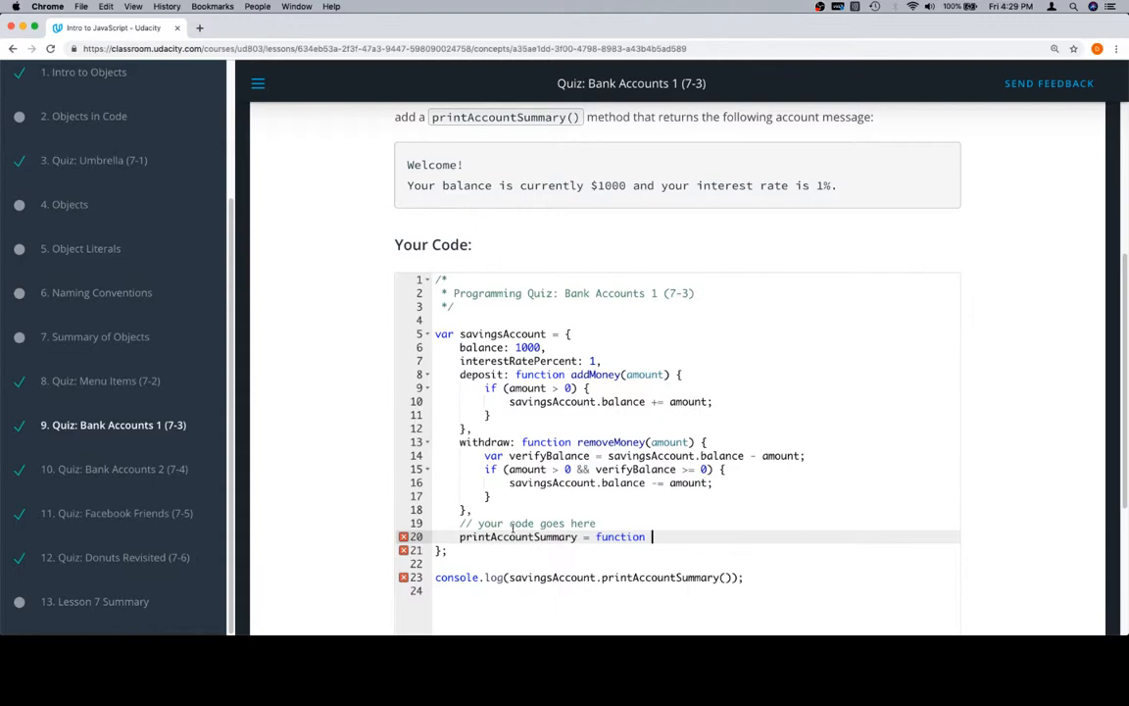
type("printAccountSummary")
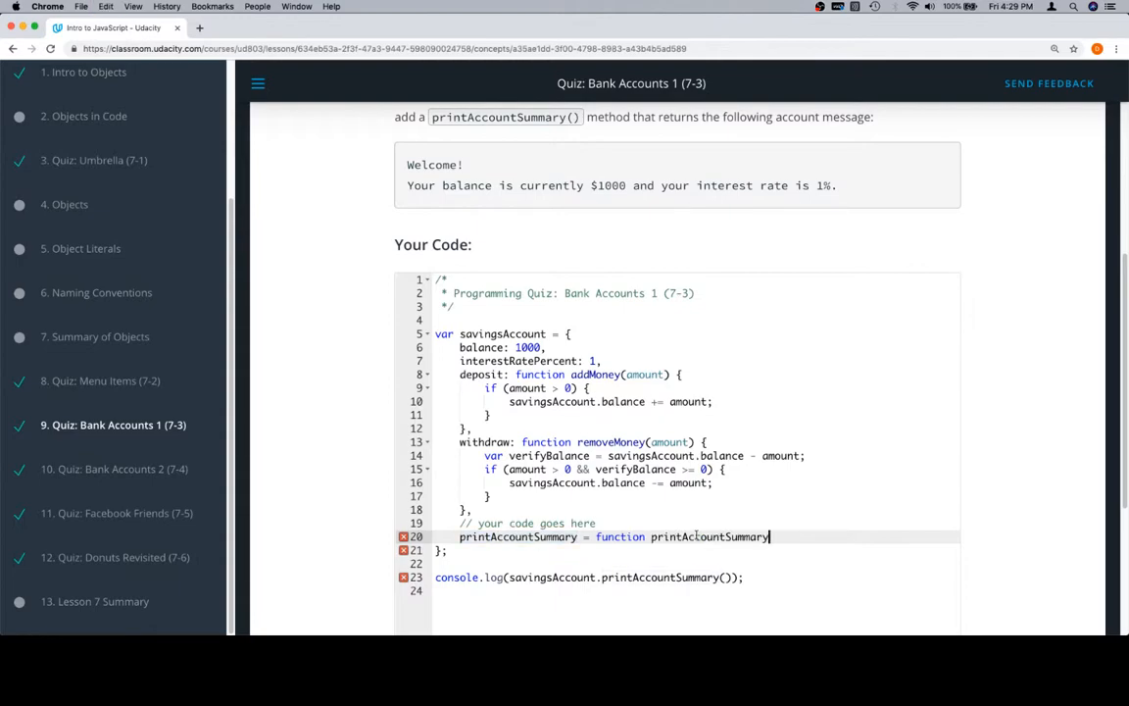
type("()")
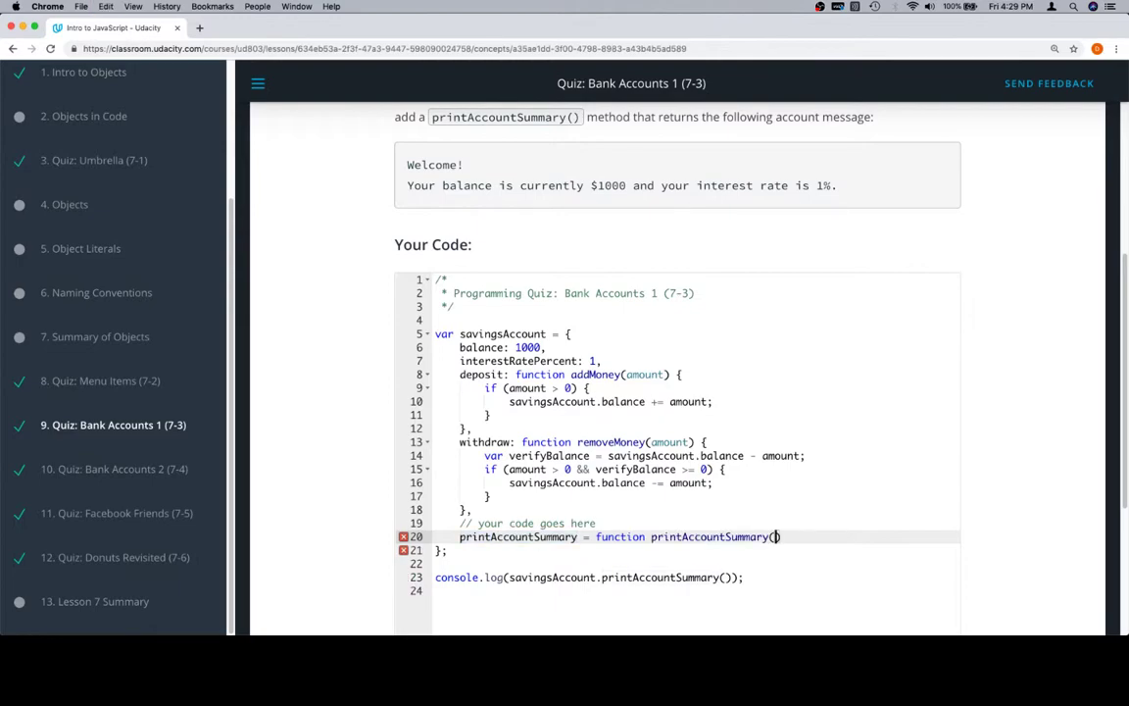
type("{}")
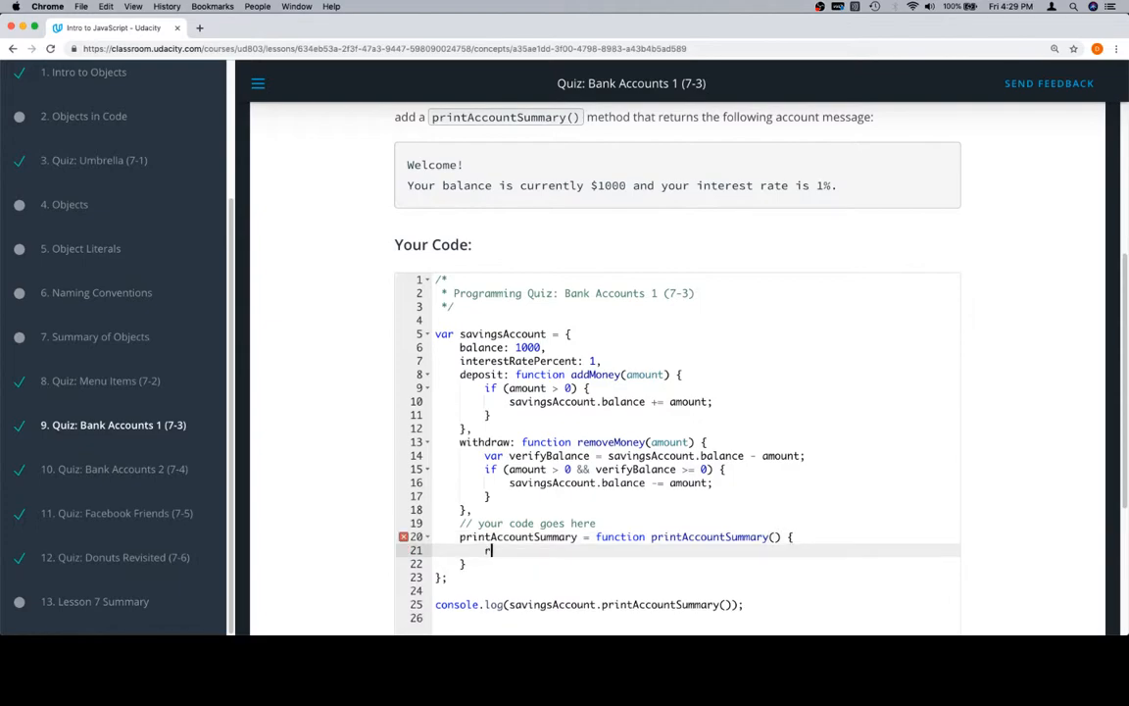
- Return "Welcome!\nYour balance is currently $1000 and your interest rate is 1%."
type("return \"We")
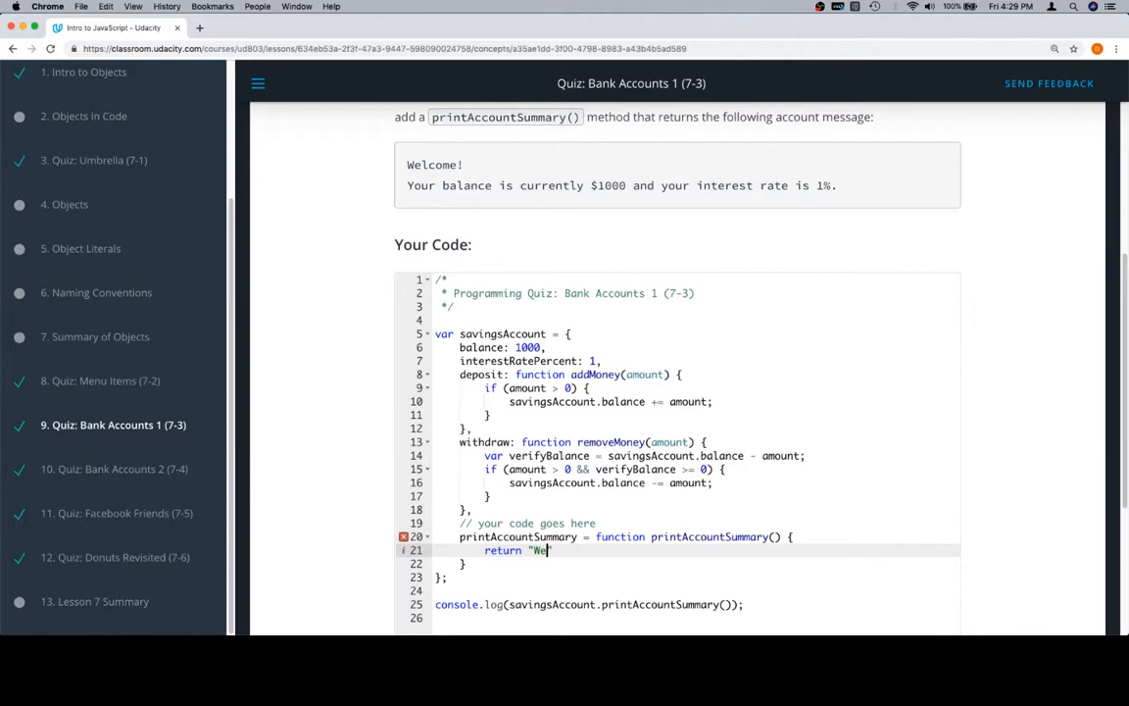
type("lcome!")
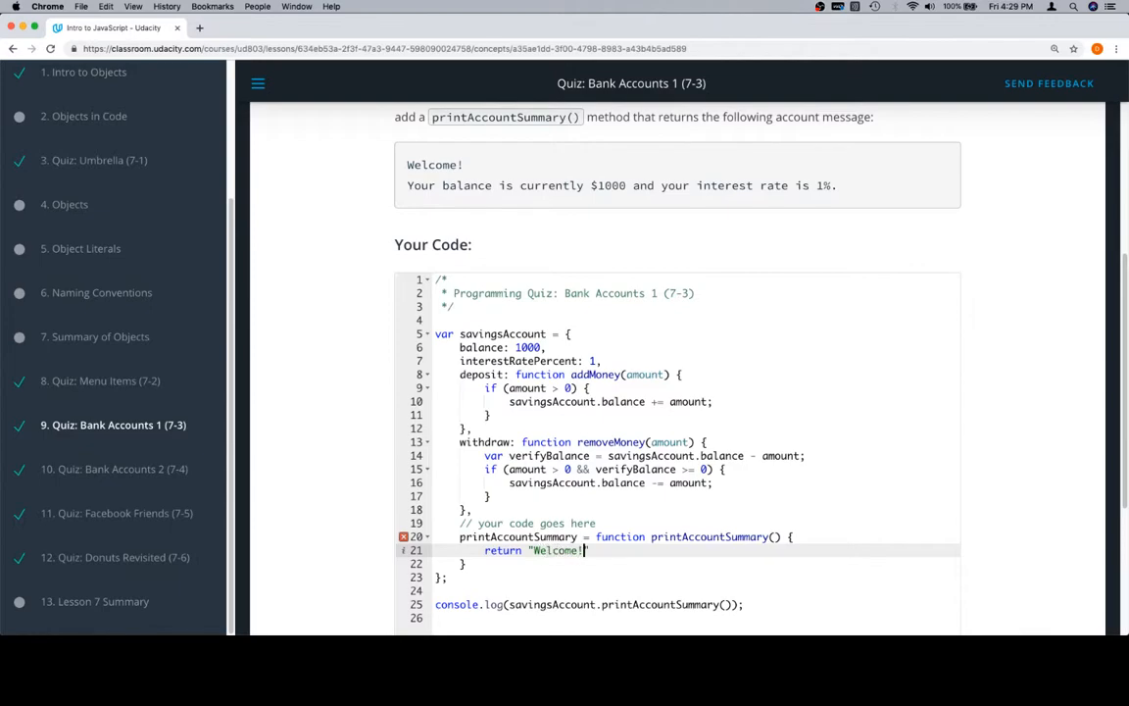
type("\\n")
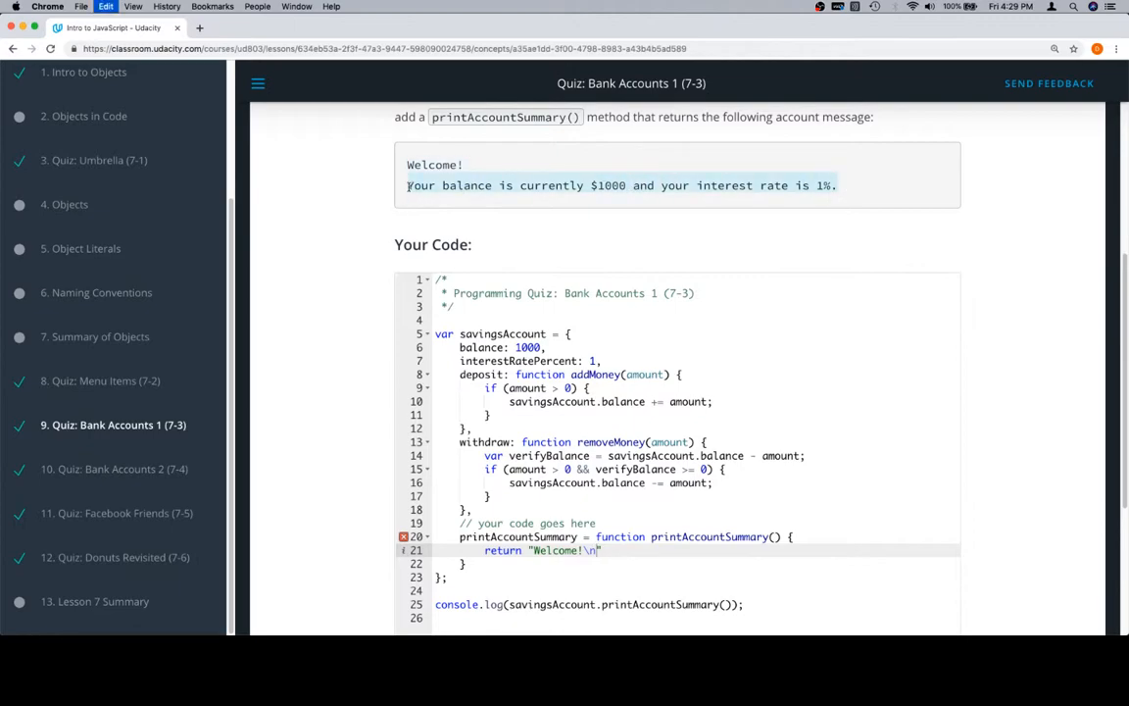
type("Your balance is currently $1000 and your interest rate is 1%.")
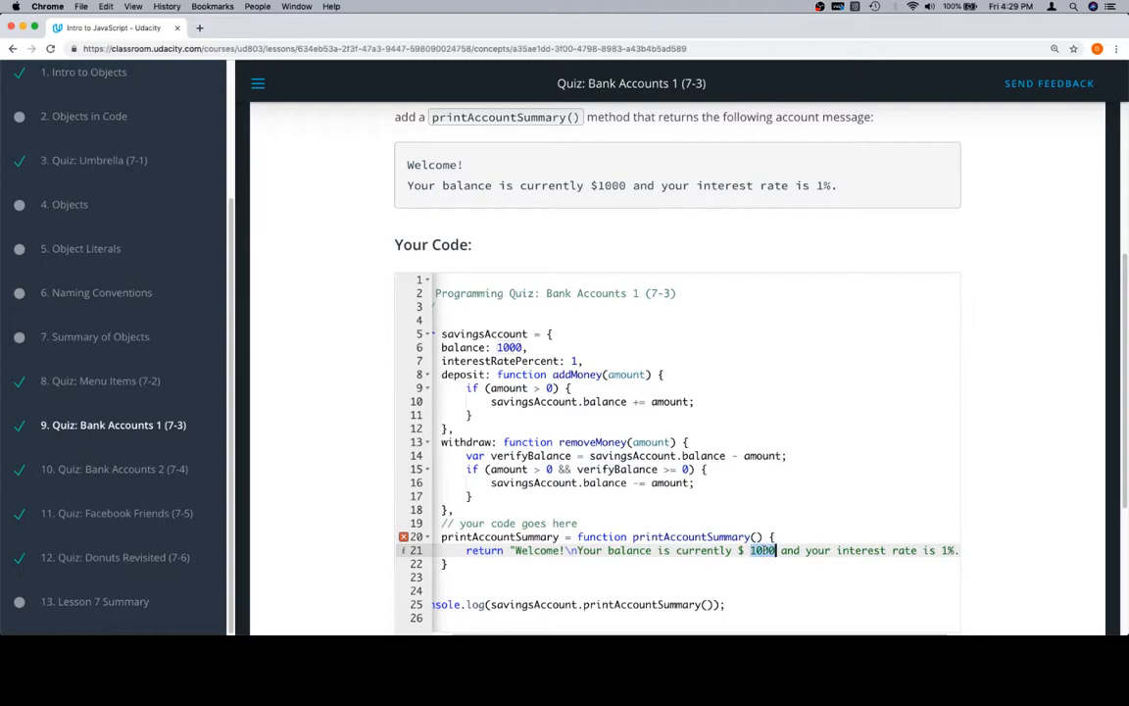
- Replace the hard-coded 1000 with " + savingsAccount.balance + " in the message
double_click(763, 549)
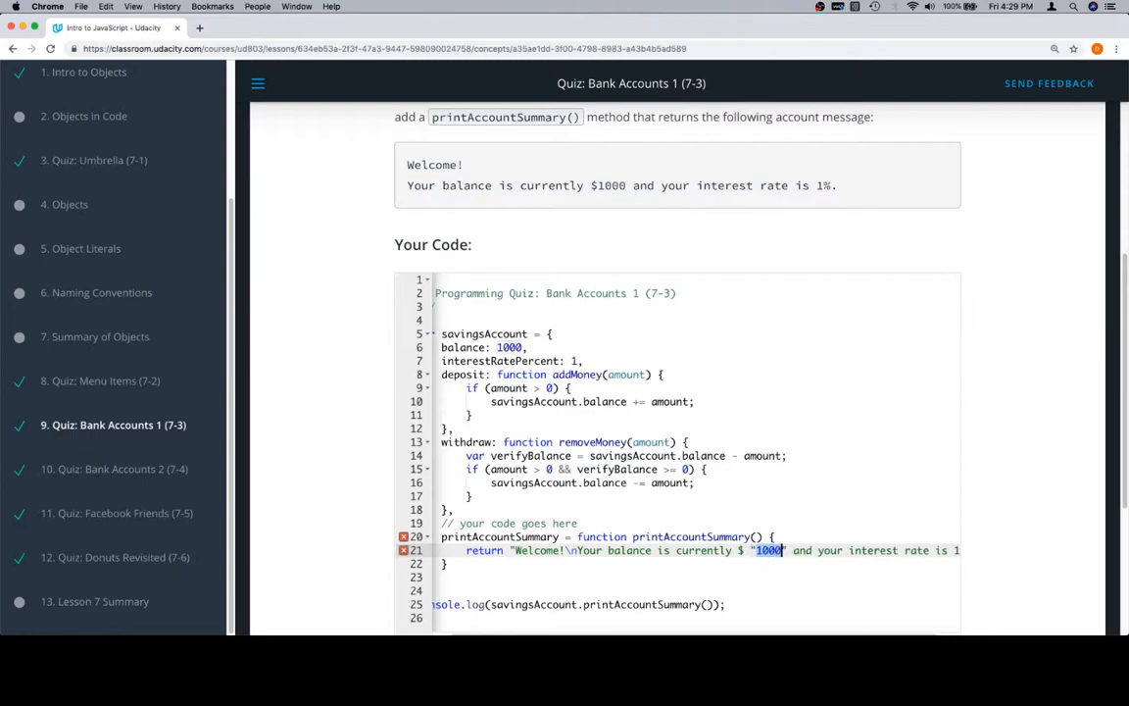
type("\" +")
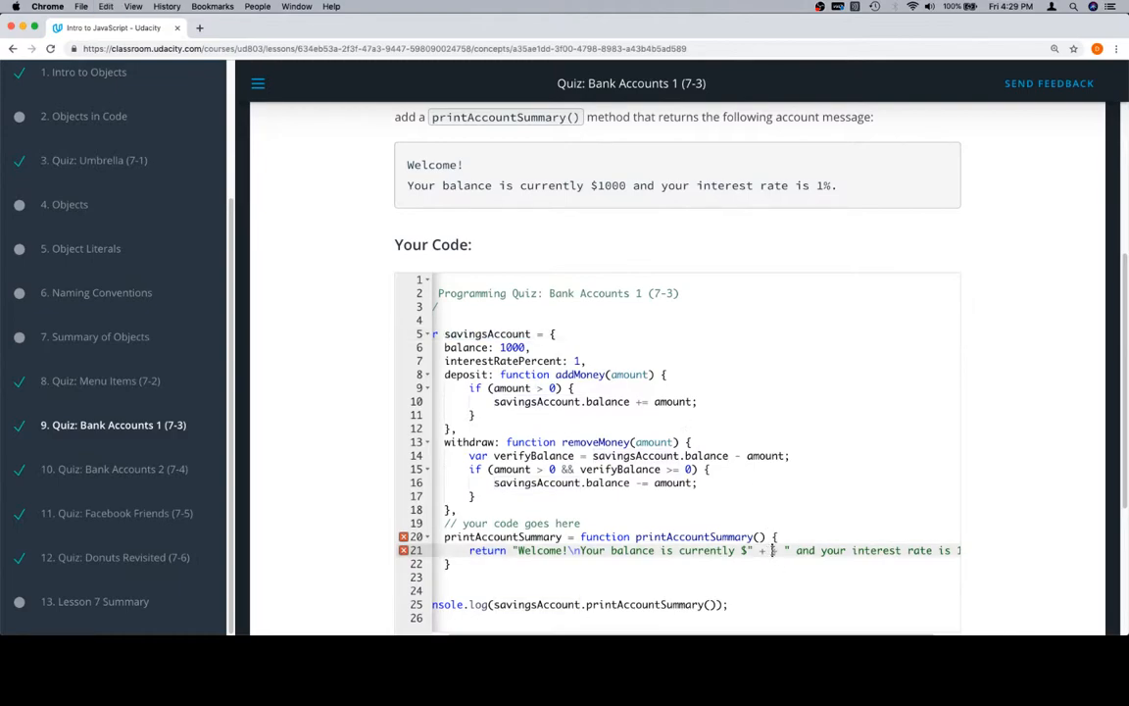
type("savingsAccount.")
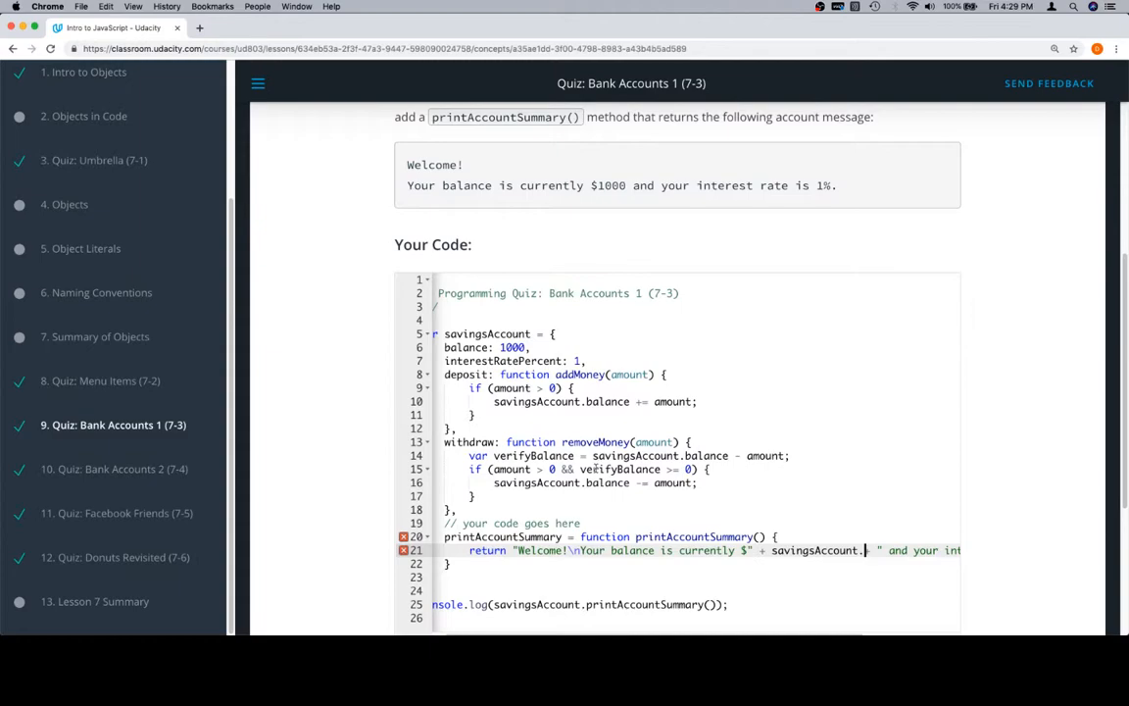
double_click(467, 347)
type("balance ")
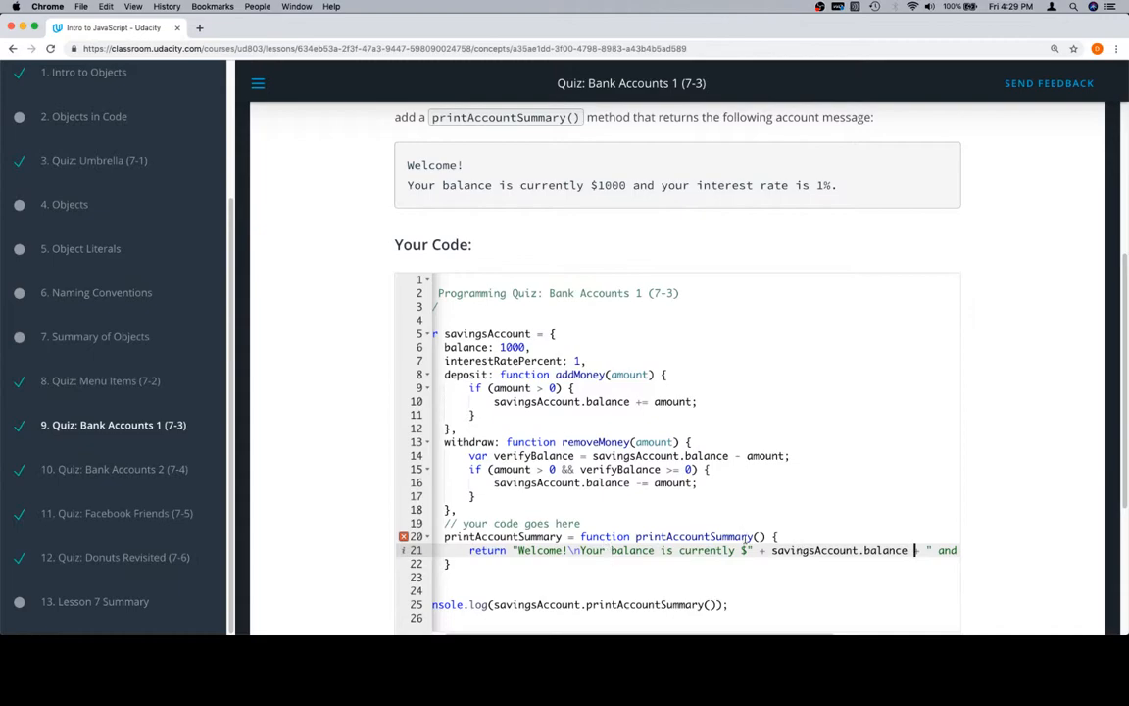
scroll("right", 3)
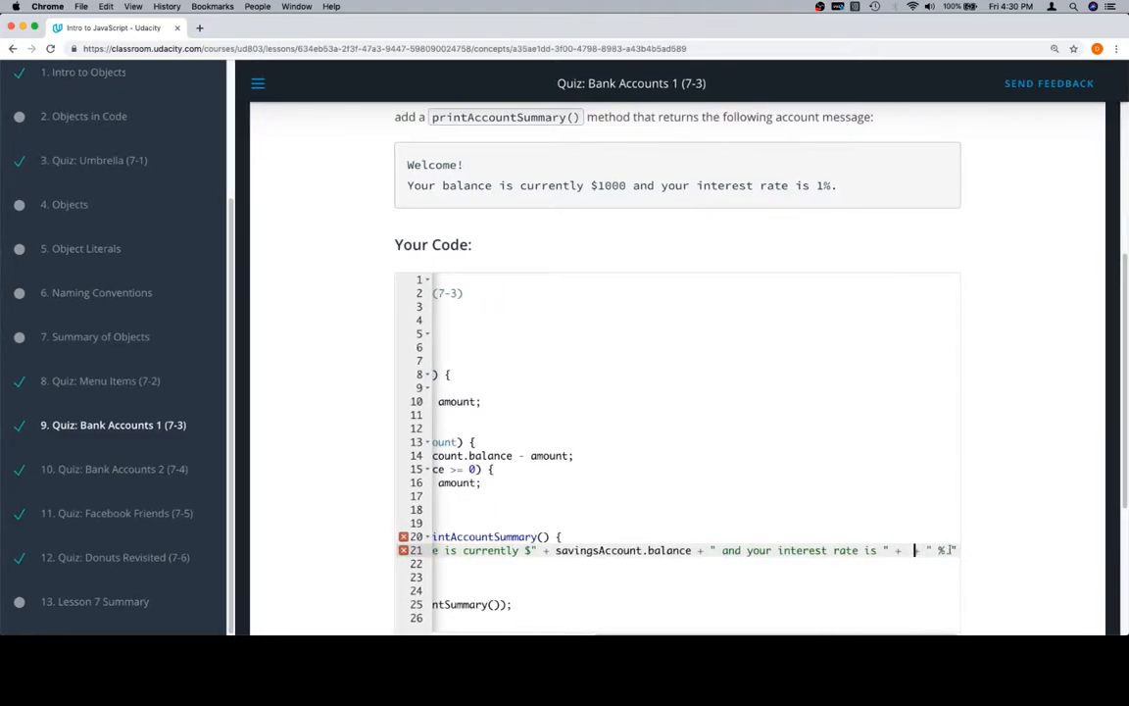
- Replace the hard-coded 1 with savingsAccount.interestRatePercent + " %." in the message
double_click(600, 549)
type("savingsAccount")
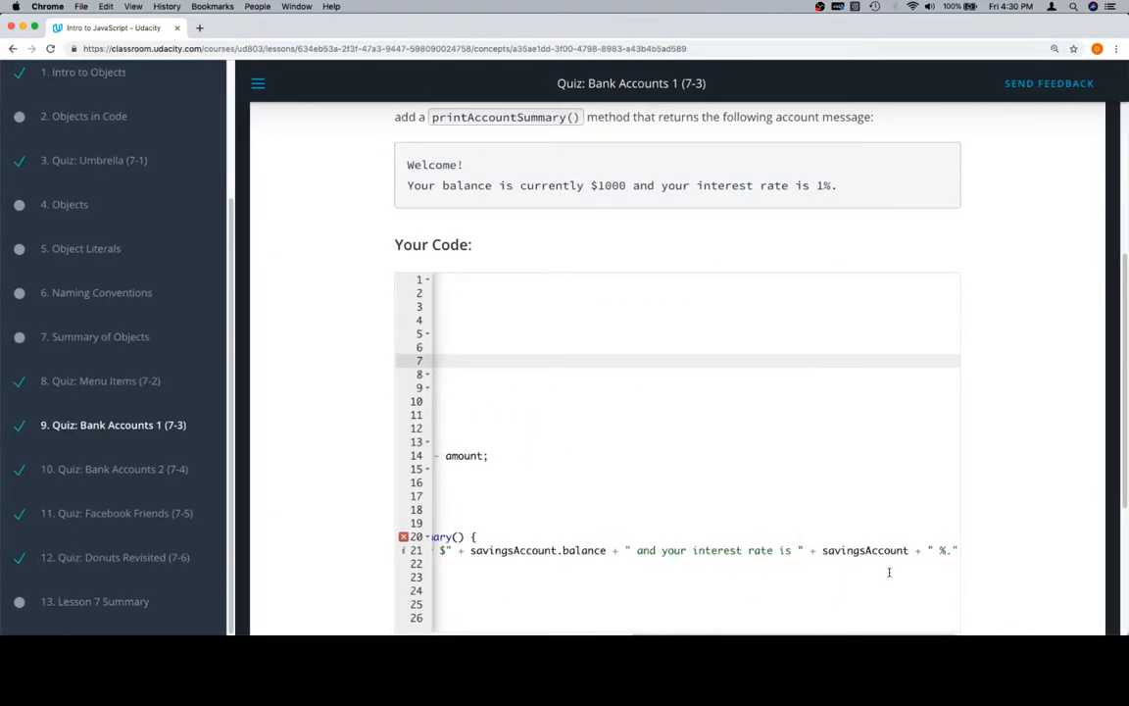
type("interestRatePercent")
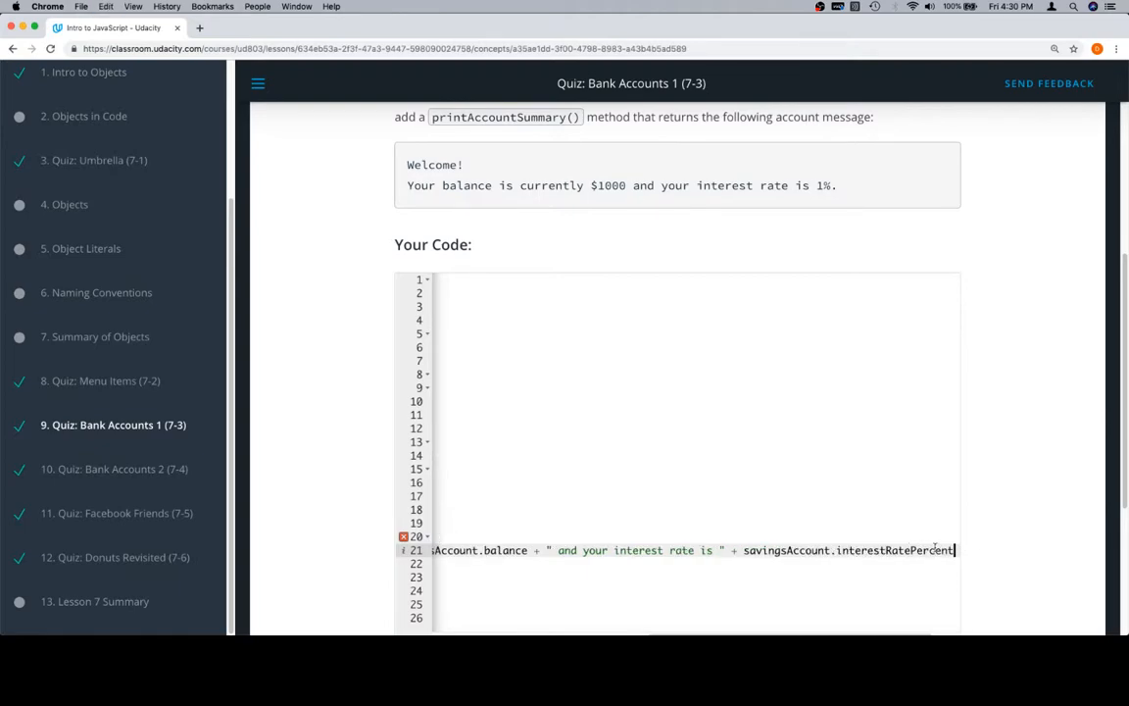
type("+ \" %.\"")
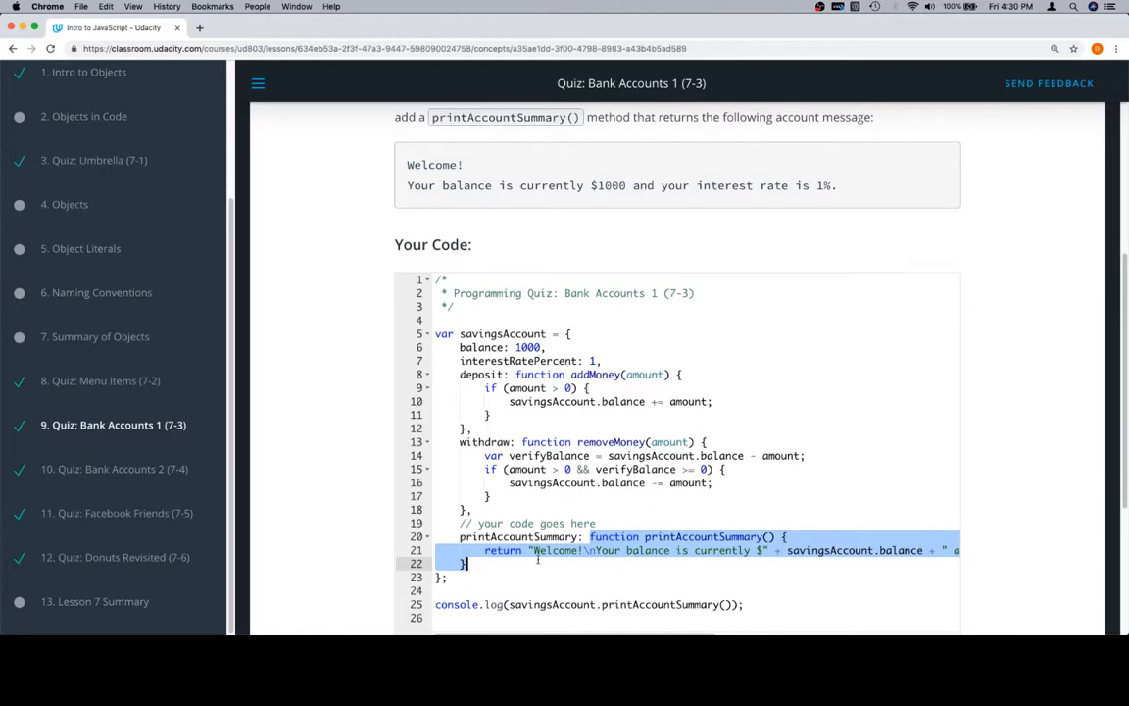
scroll("down", 3)
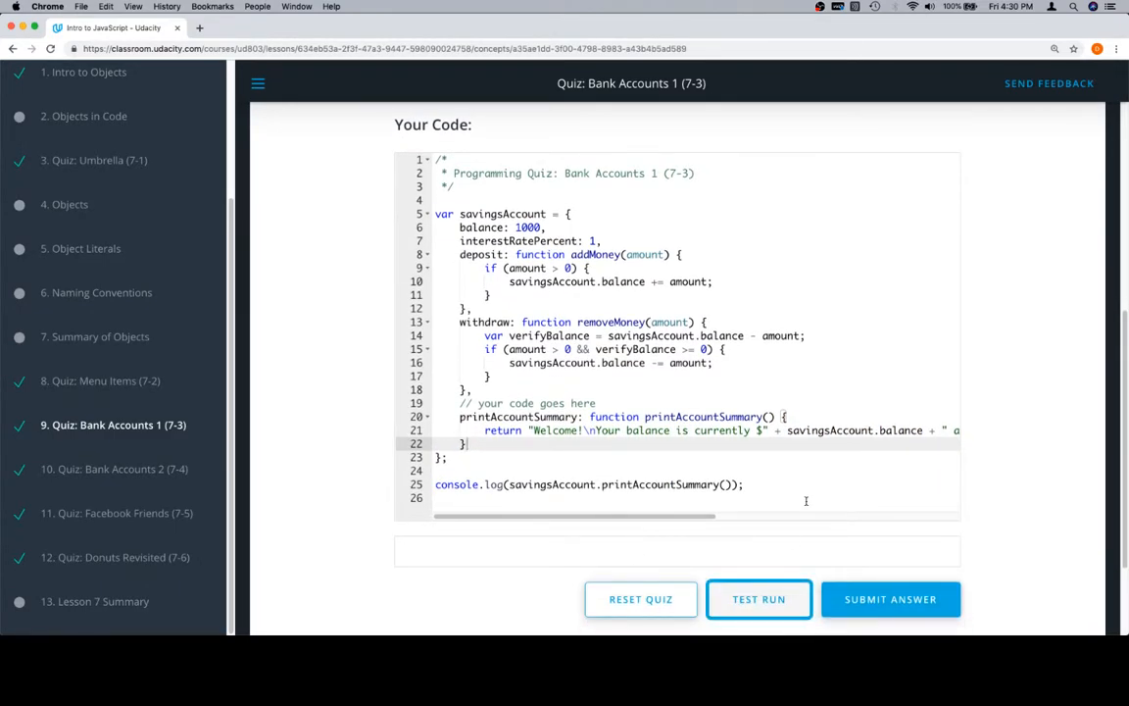
- Test-run the code twice to confirm the welcome and balance output, then submit the answer
left_click(759, 600)
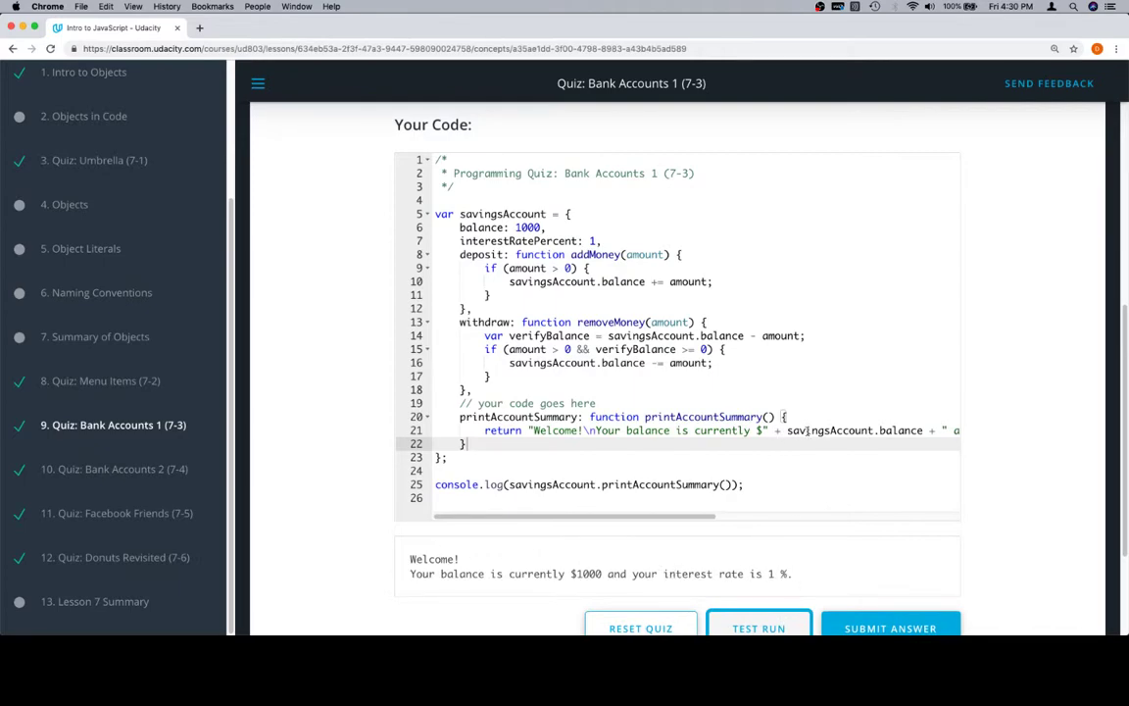
scroll("right", 3)
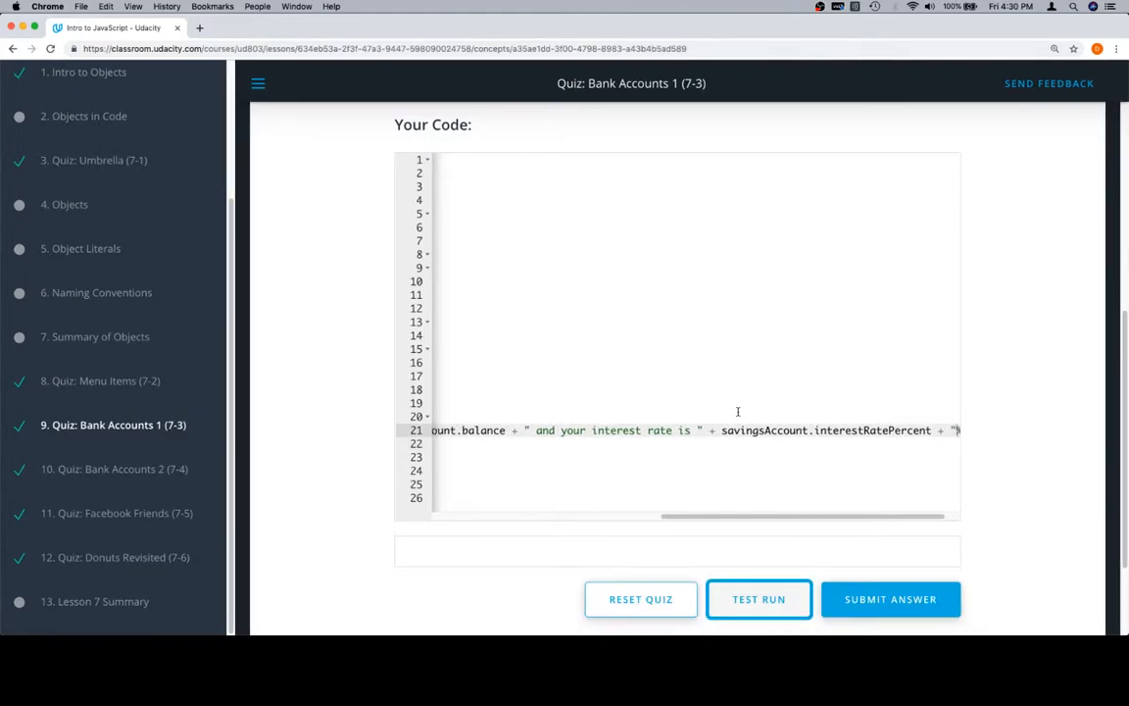
left_click(759, 600)
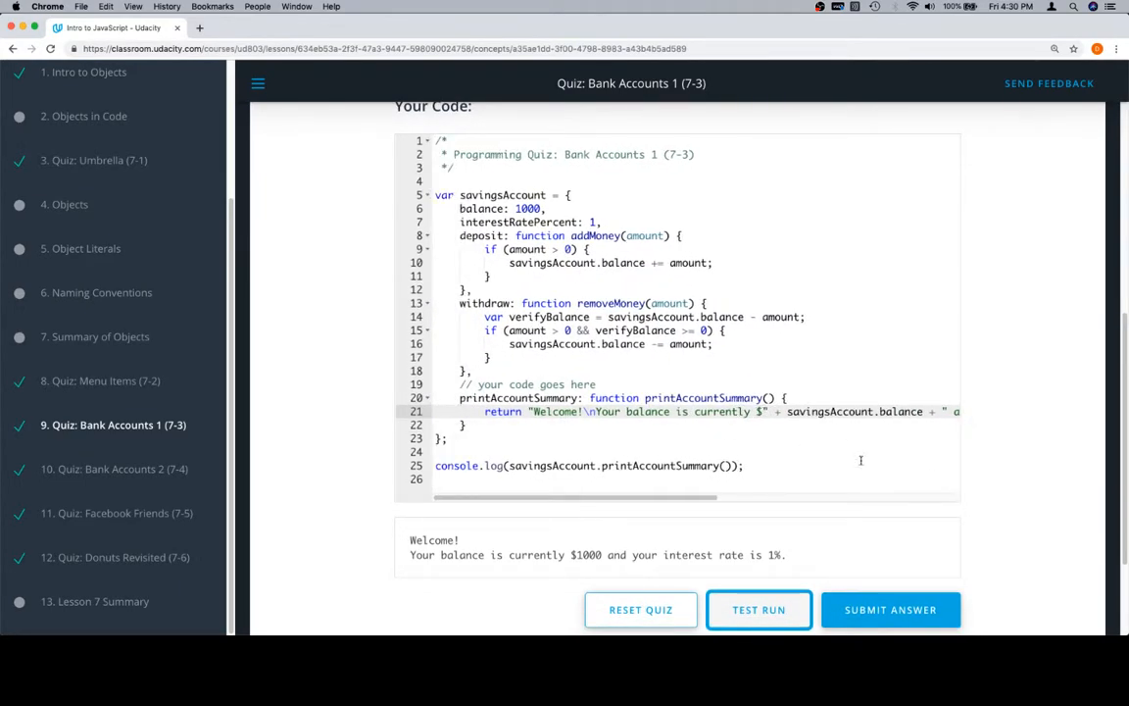
scroll("right", 3)
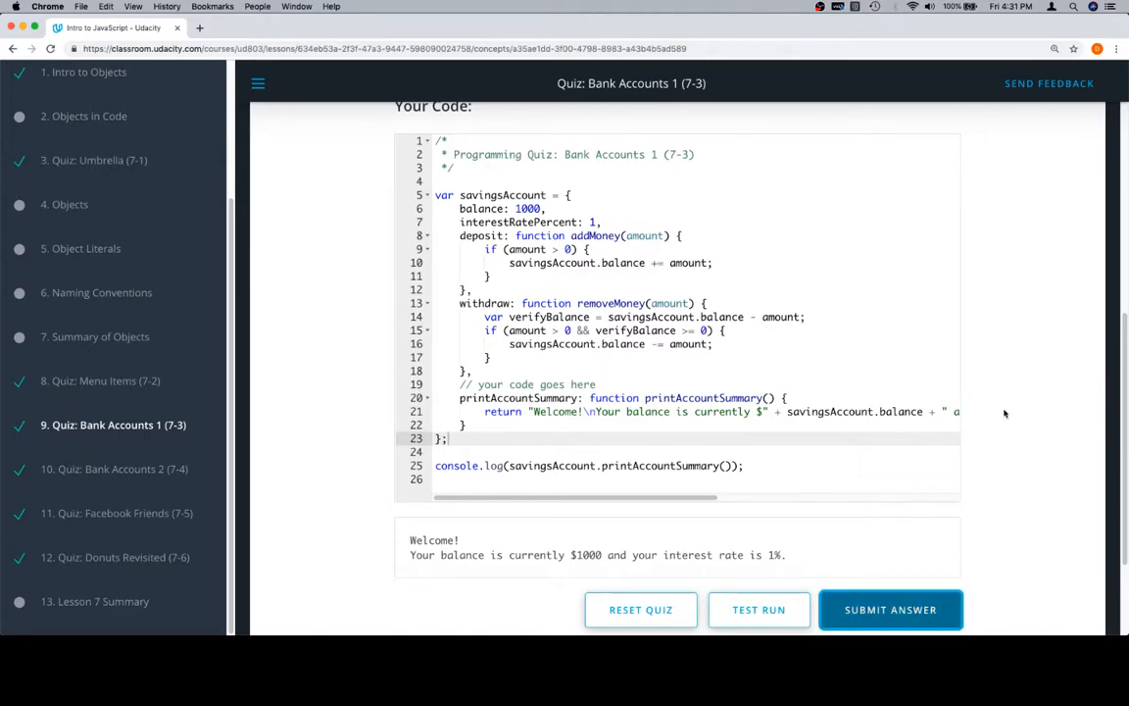
left_click(890, 607)
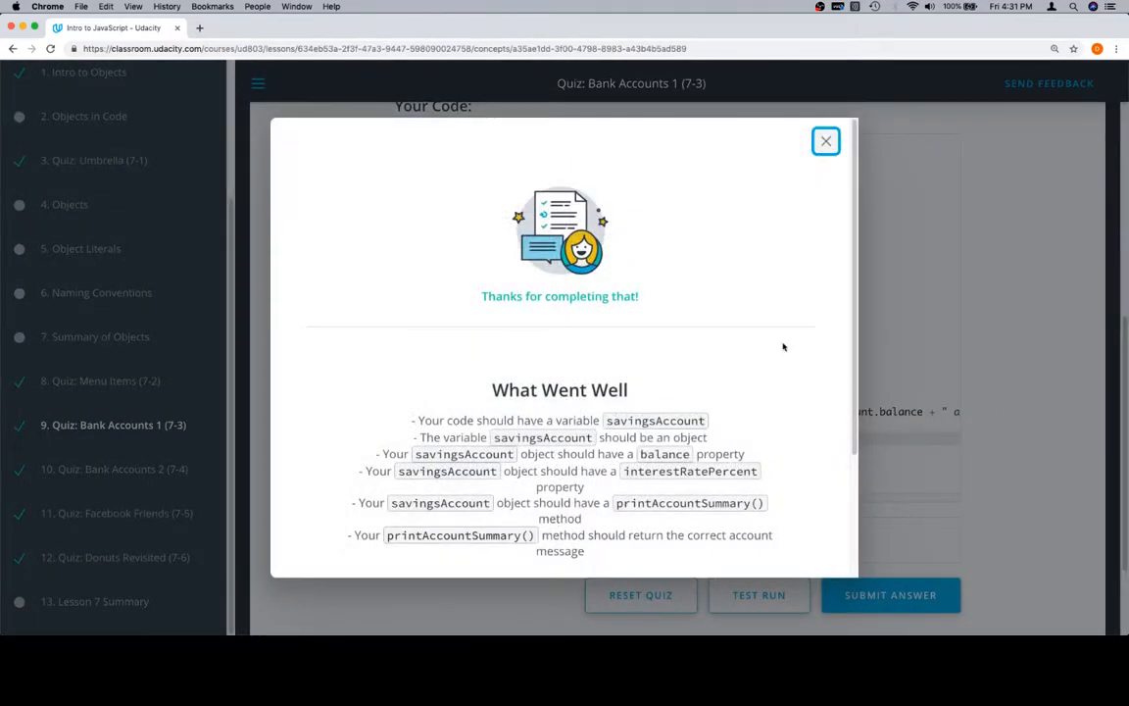